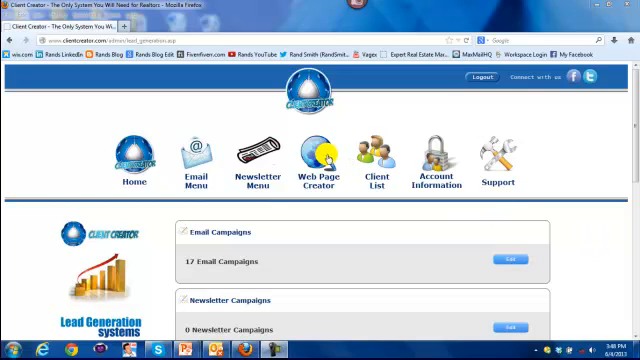
Open Web Page Creator and browse the full list of current landing pages
{"action": "left_click", "coordinate": [315, 160]}
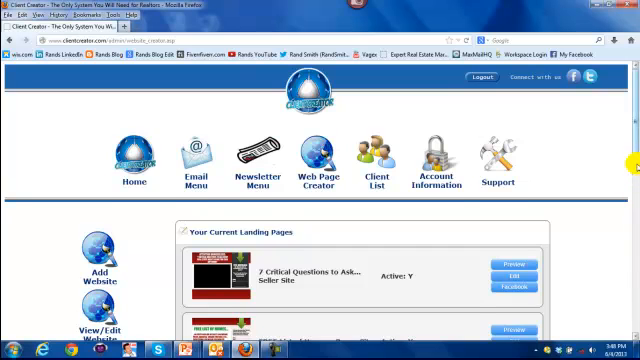
{"action": "scroll", "scroll_direction": "down", "scroll_amount": 3}
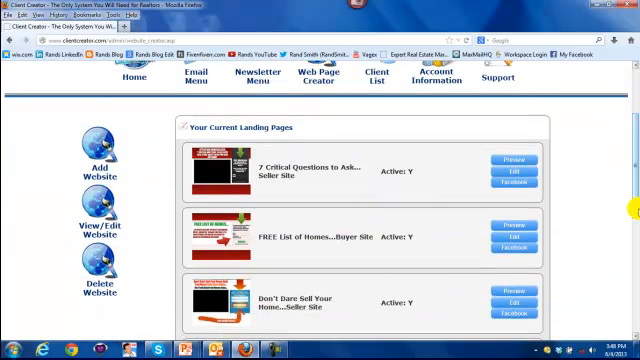
{"action": "scroll", "scroll_direction": "down", "scroll_amount": 3}
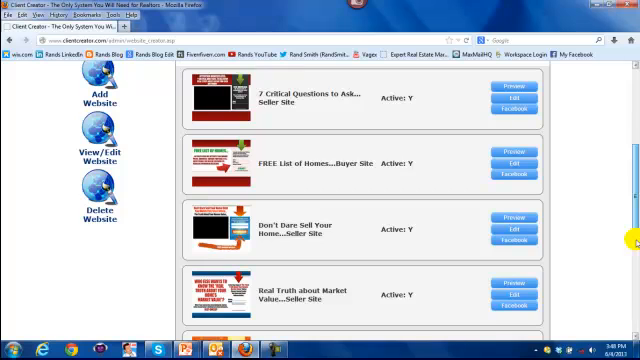
{"action": "scroll", "scroll_direction": "down", "scroll_amount": 3}
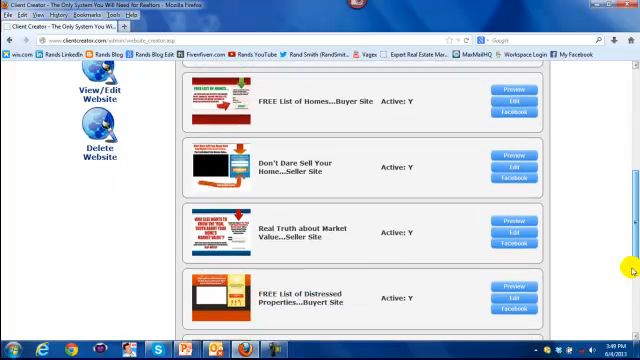
{"action": "scroll", "scroll_direction": "down", "scroll_amount": 3}
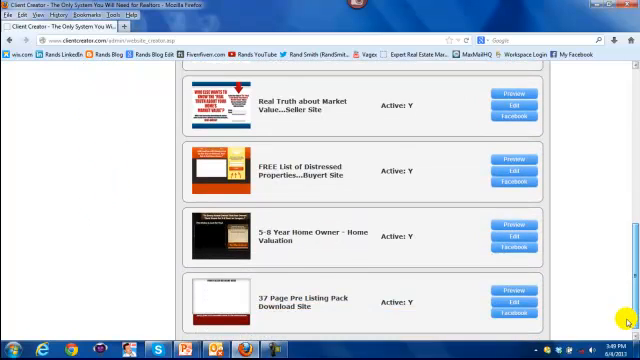
{"action": "scroll", "scroll_direction": "up", "scroll_amount": 3}
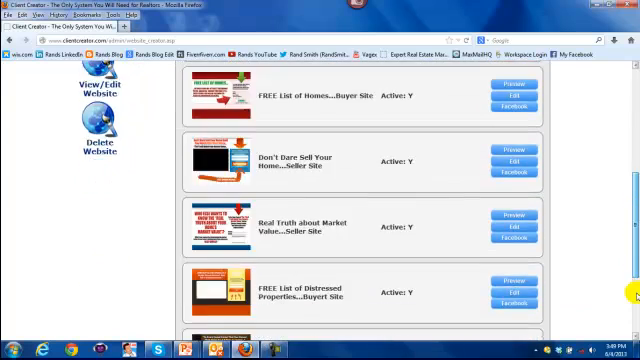
{"action": "scroll", "scroll_direction": "down", "scroll_amount": 3}
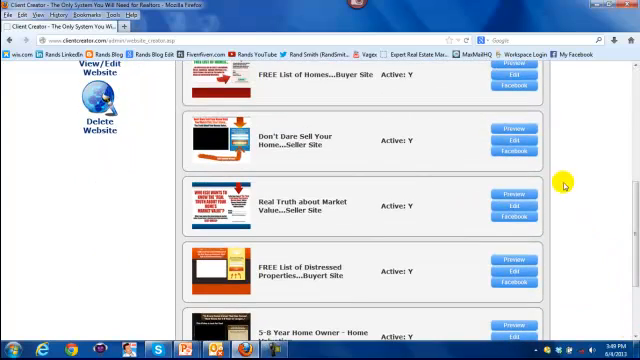
{"action": "scroll", "scroll_direction": "up", "scroll_amount": 3}
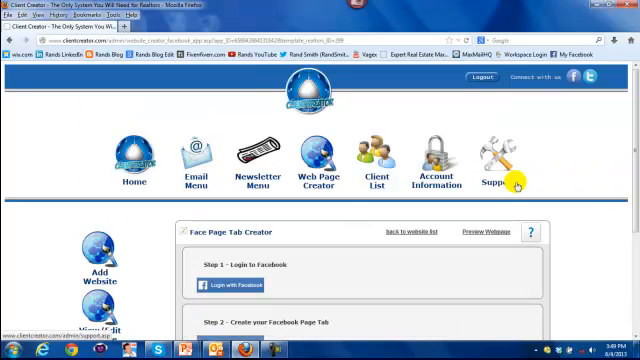
Return to the Client Creator tab after logging in to Facebook
{"action": "scroll", "scroll_direction": "down", "scroll_amount": 3}
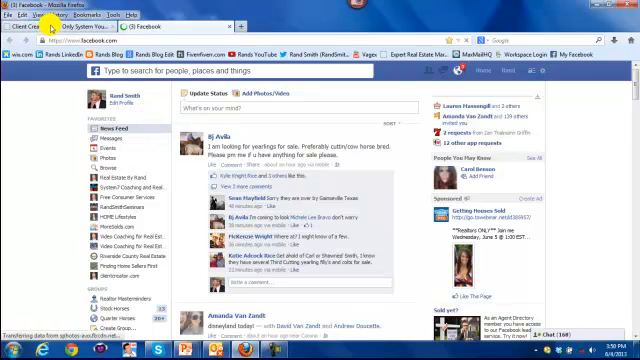
{"action": "left_click", "coordinate": [20, 16]}
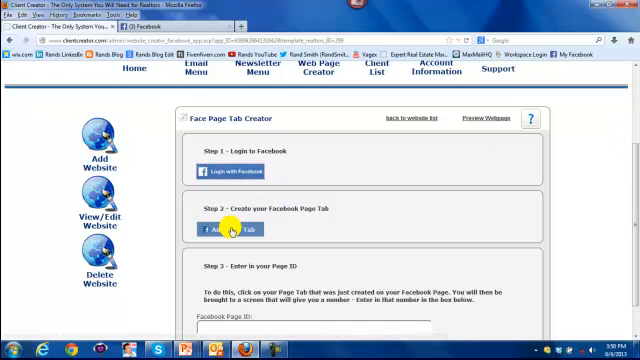
Create a page tab, choose HOME Lifestyles, and submit Add Page Tab
{"action": "left_click", "coordinate": [215, 230]}
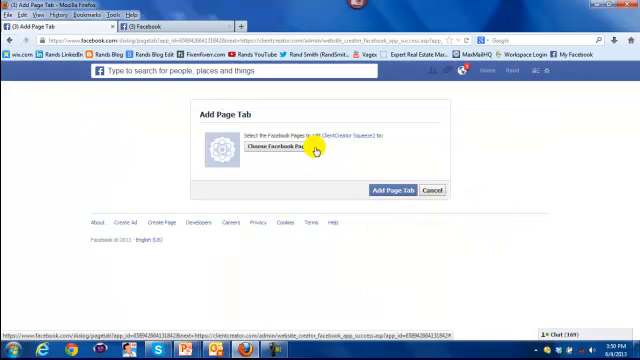
{"action": "left_click", "coordinate": [290, 148]}
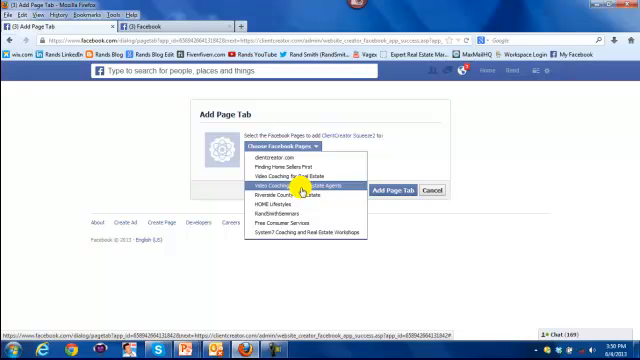
{"action": "mouse_move", "coordinate": [290, 205]}
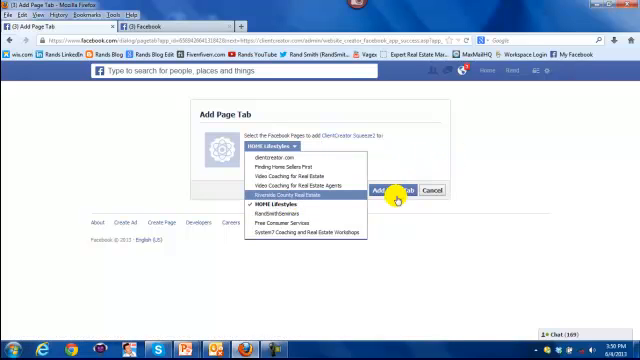
{"action": "left_click", "coordinate": [383, 190]}
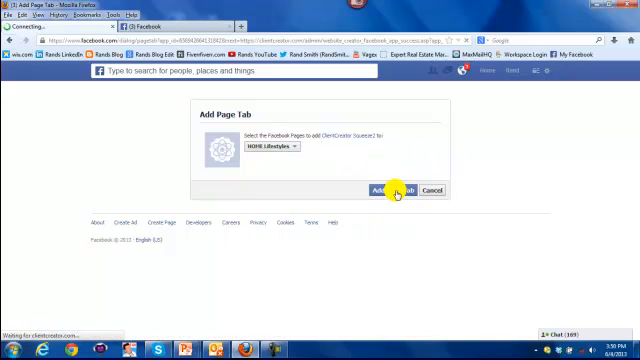
{"action": "left_click", "coordinate": [381, 189]}
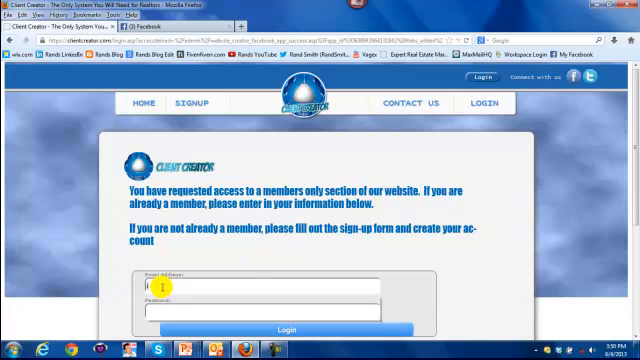
Sign back in to Client Creator with the verizon.net email and click Create Page Tab
{"action": "type", "text": "@verizon.net"}
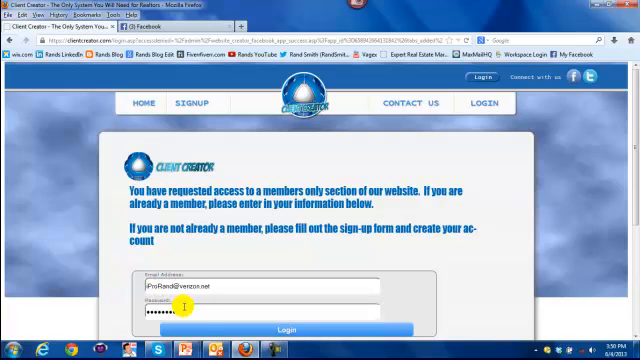
{"action": "left_click", "coordinate": [298, 330]}
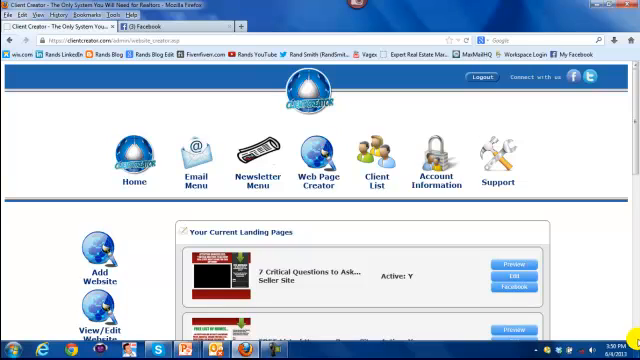
{"action": "scroll", "scroll_direction": "down", "scroll_amount": 3}
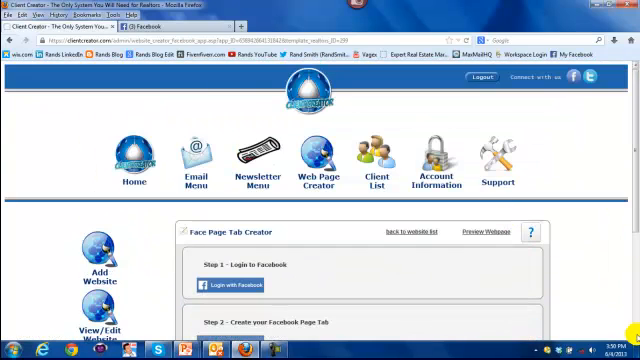
{"action": "scroll", "scroll_direction": "down", "scroll_amount": 3}
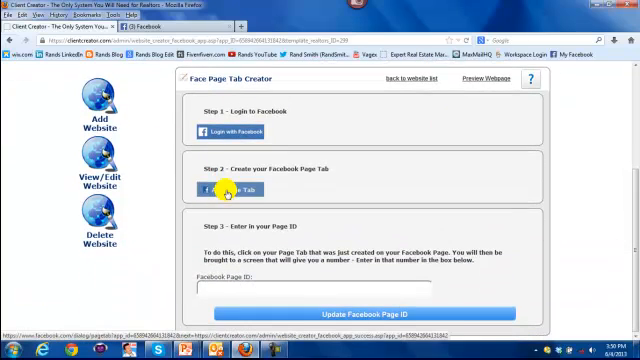
{"action": "left_click", "coordinate": [222, 187]}
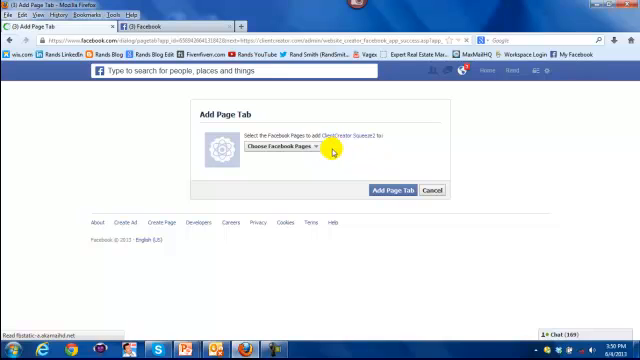
Pick Free Consumer Services from the Facebook pages list and add the tab
{"action": "left_click", "coordinate": [283, 147]}
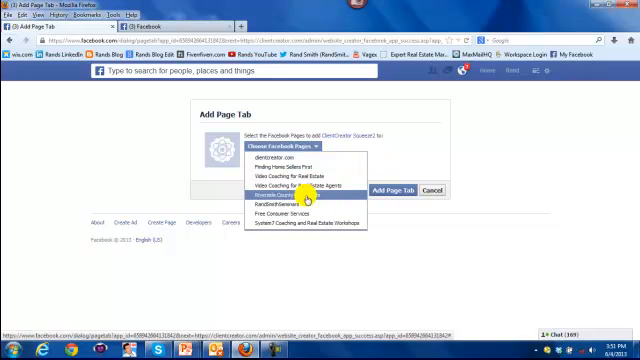
{"action": "left_click", "coordinate": [296, 217]}
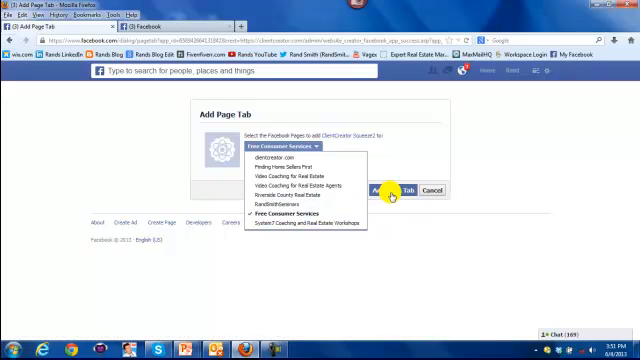
{"action": "left_click", "coordinate": [393, 190]}
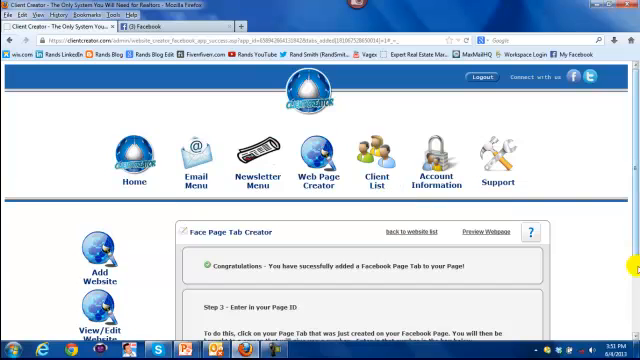
{"action": "scroll", "scroll_direction": "down", "scroll_amount": 3}
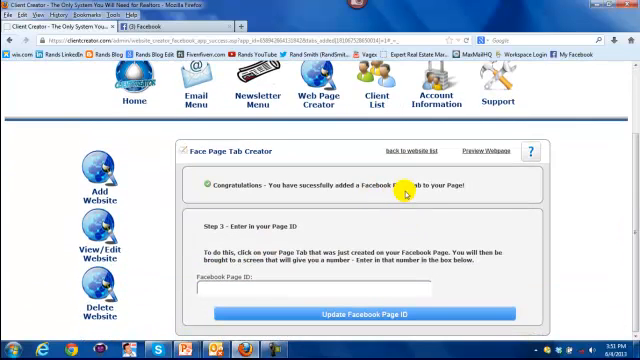
{"action": "mouse_move", "coordinate": [452, 196]}
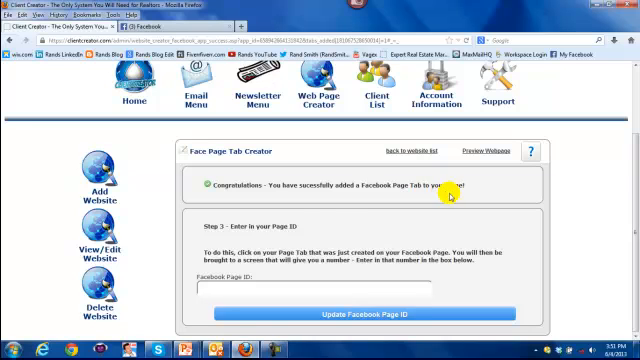
{"action": "mouse_move", "coordinate": [305, 228]}
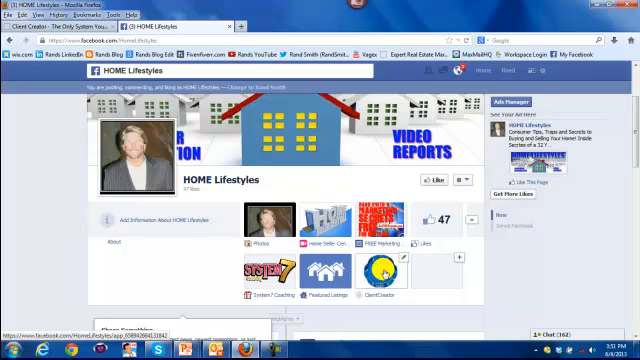
Open the ClientCreator app tab thumbnail on the HOME Lifestyles page
{"action": "left_click", "coordinate": [373, 270]}
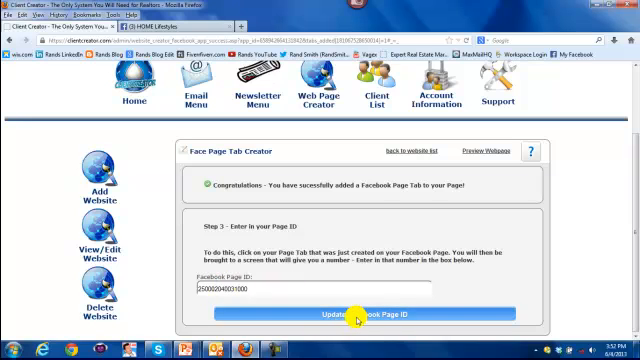
{"action": "left_click", "coordinate": [320, 315]}
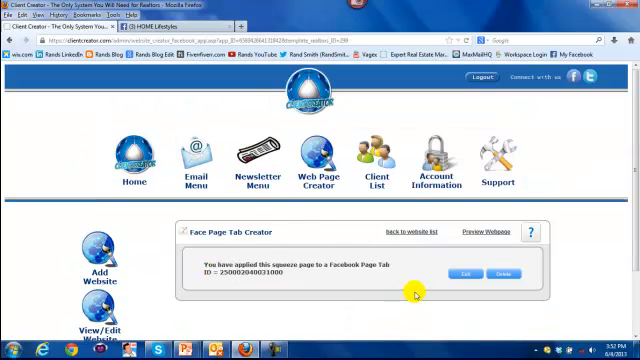
{"action": "mouse_move", "coordinate": [380, 240]}
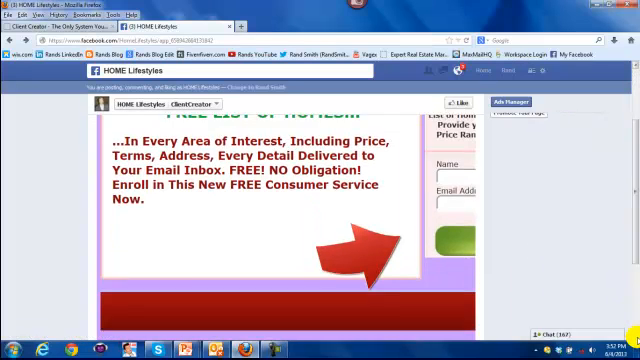
{"action": "scroll", "scroll_direction": "down", "scroll_amount": 3}
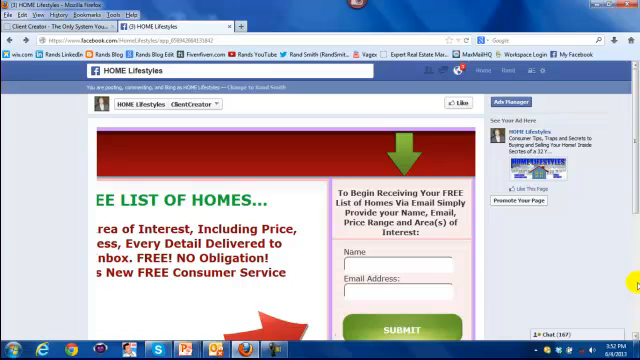
{"action": "scroll", "scroll_direction": "down", "scroll_amount": 3}
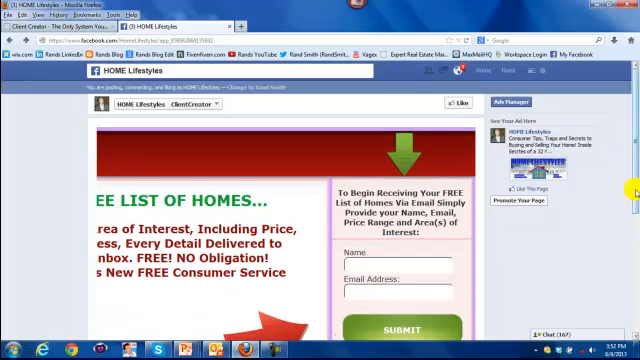
{"action": "scroll", "scroll_direction": "down", "scroll_amount": 3}
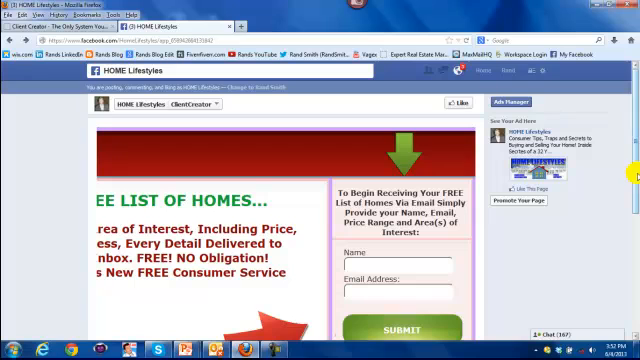
{"action": "mouse_move", "coordinate": [633, 182]}
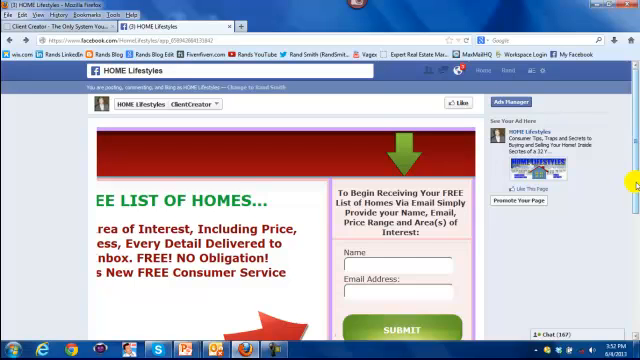
{"action": "scroll", "scroll_direction": "down", "scroll_amount": 3}
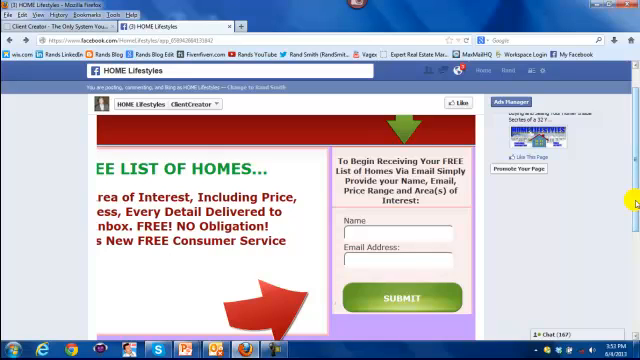
{"action": "left_click", "coordinate": [393, 230]}
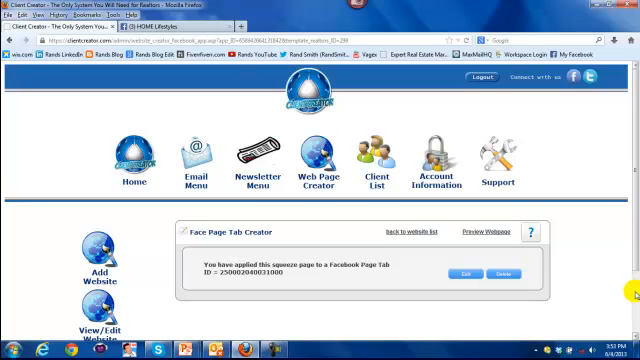
{"action": "mouse_move", "coordinate": [332, 324]}
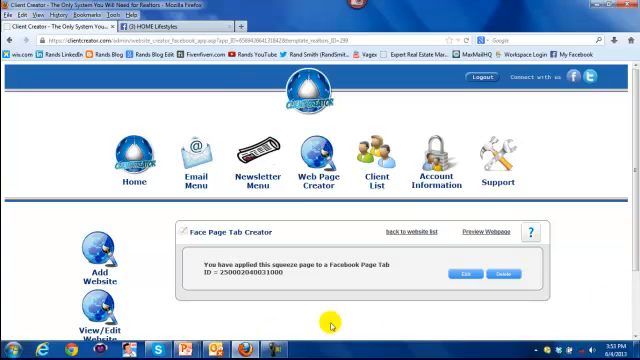